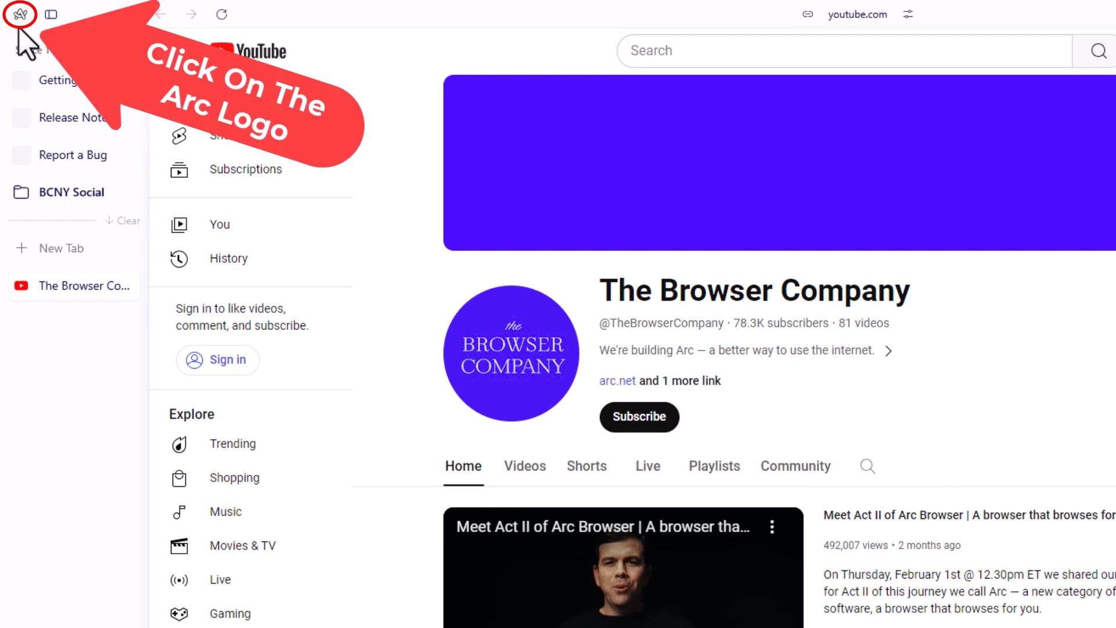
Open Arc Settings from the Arc logo menu to show the Profiles list.
click(20, 14)
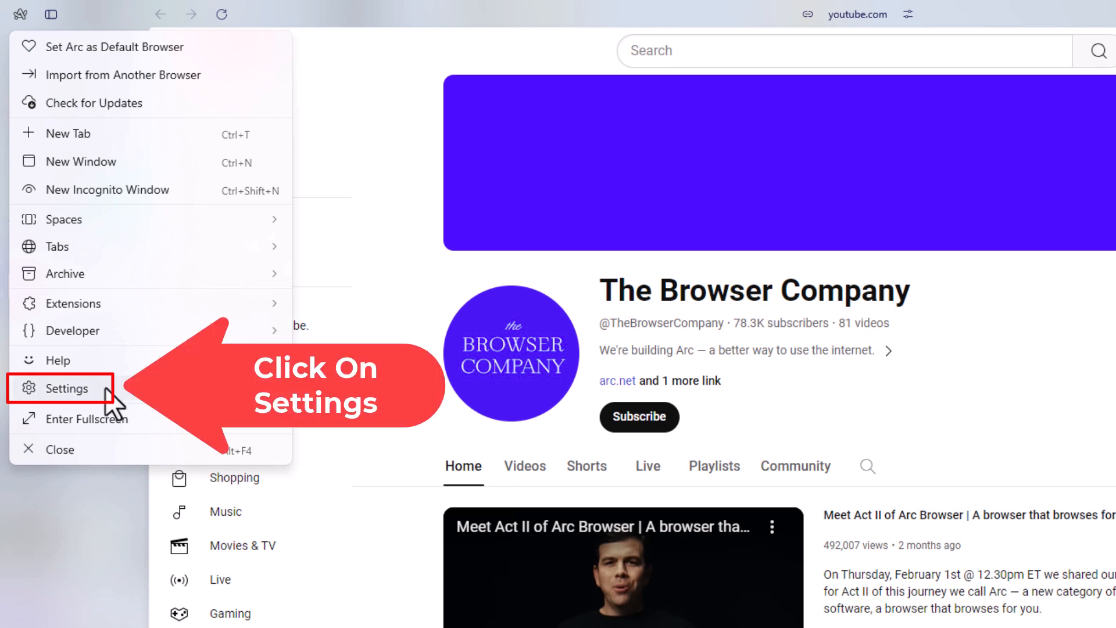
click(66, 388)
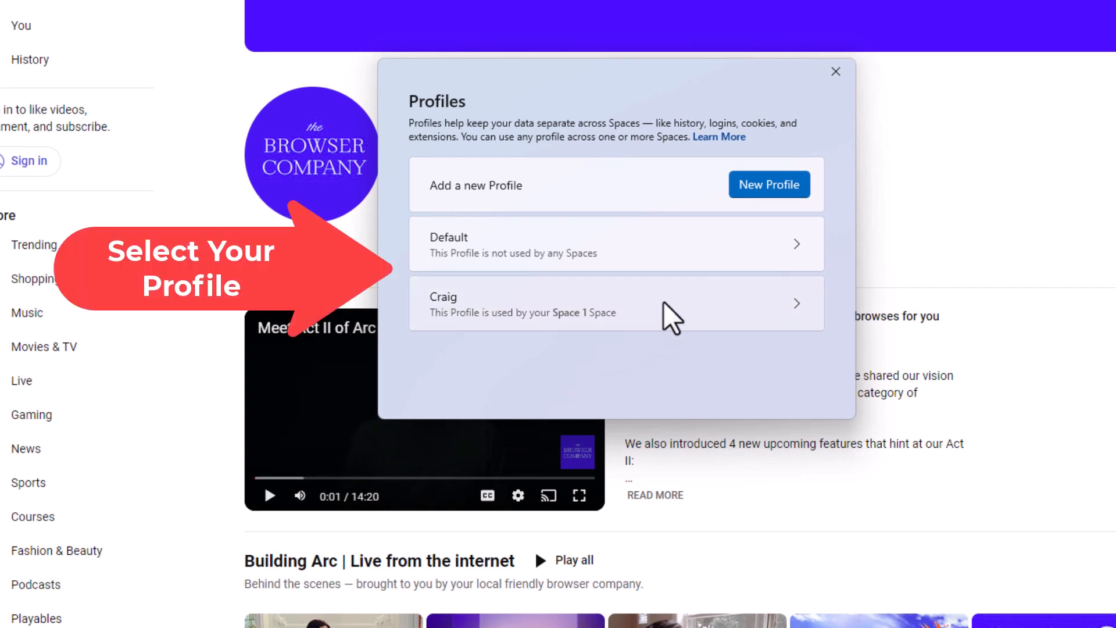
Open Privacy and security settings for the Craig profile used by Space 1.
click(612, 304)
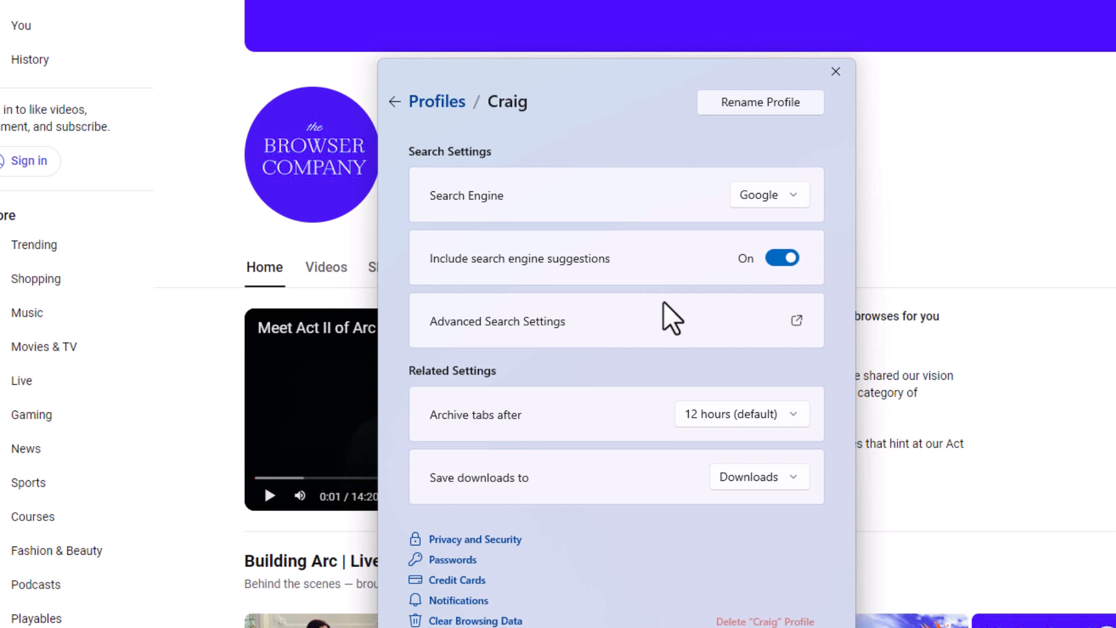
mouse_move(548, 536)
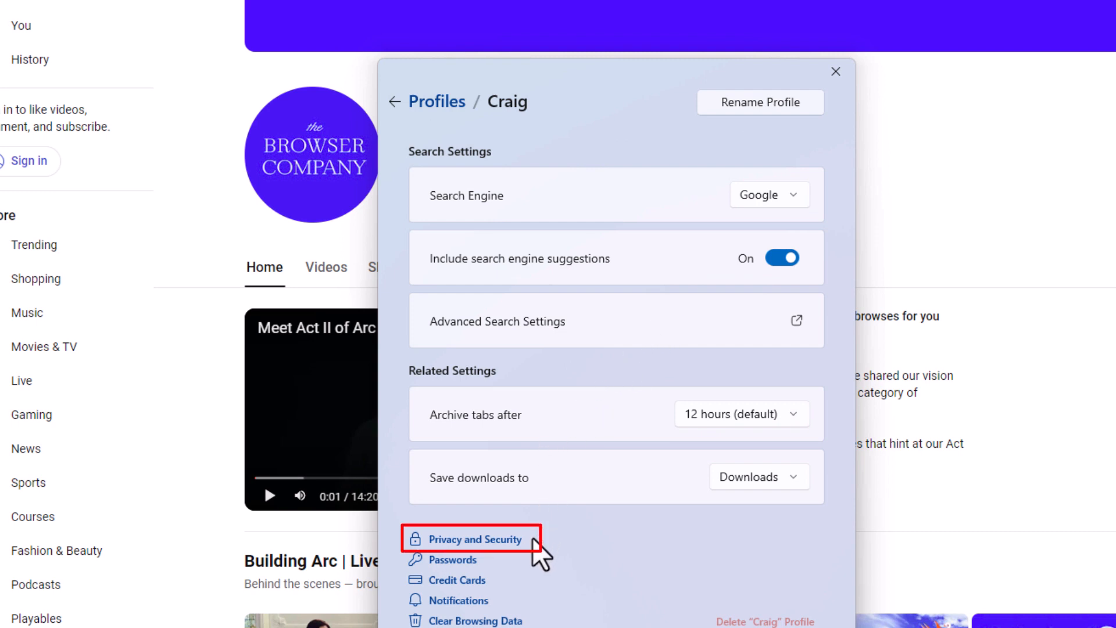
click(835, 71)
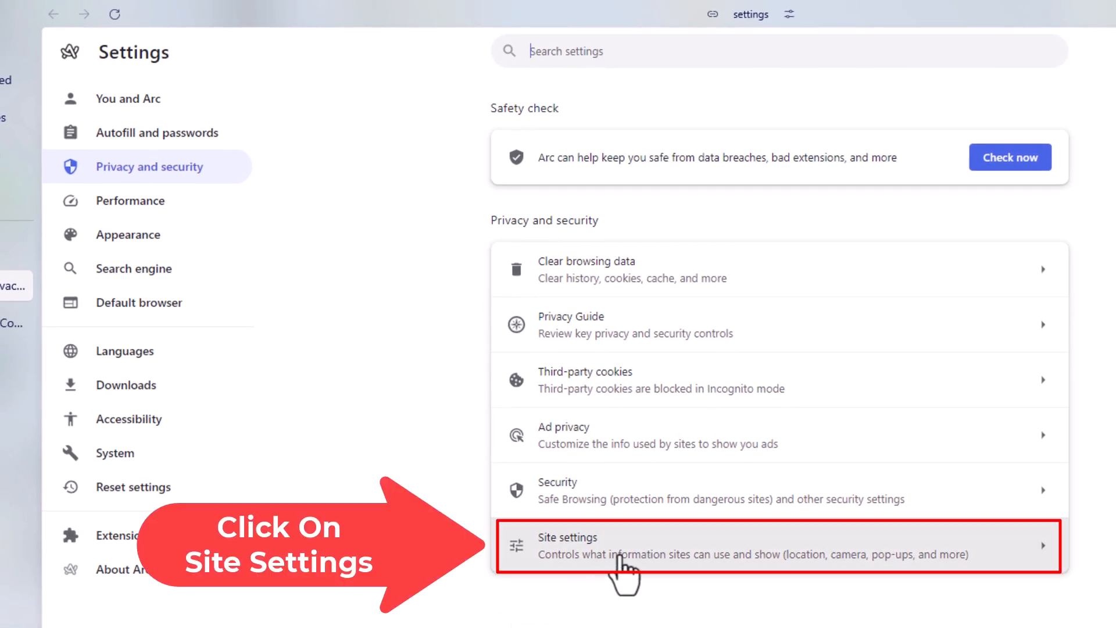
Open Site settings and scroll down to the Permissions section.
click(776, 546)
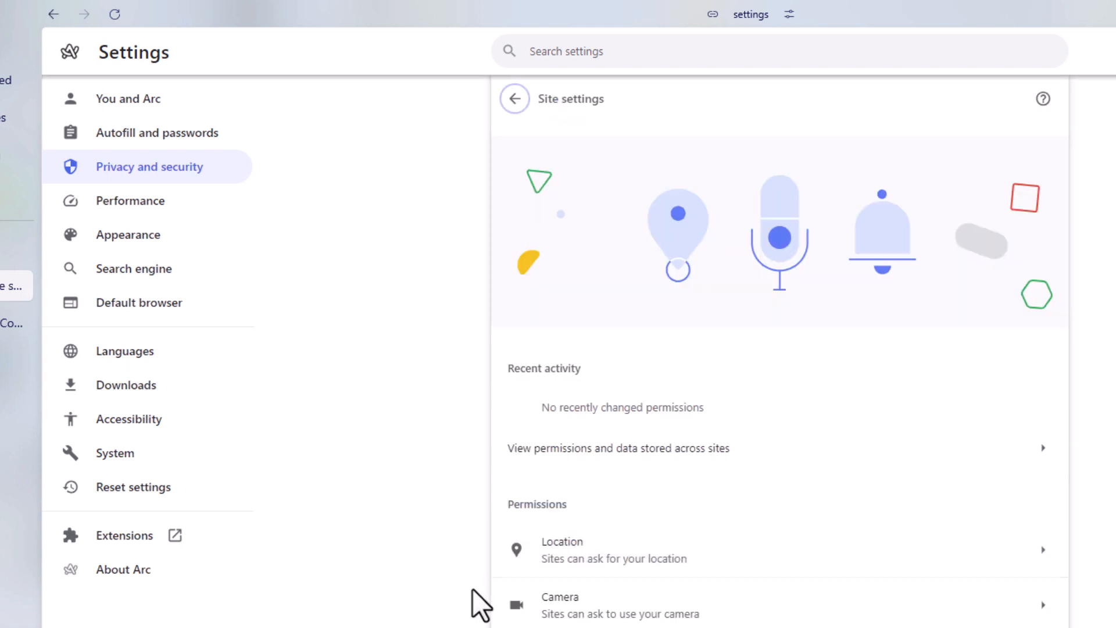
scroll(down, 3)
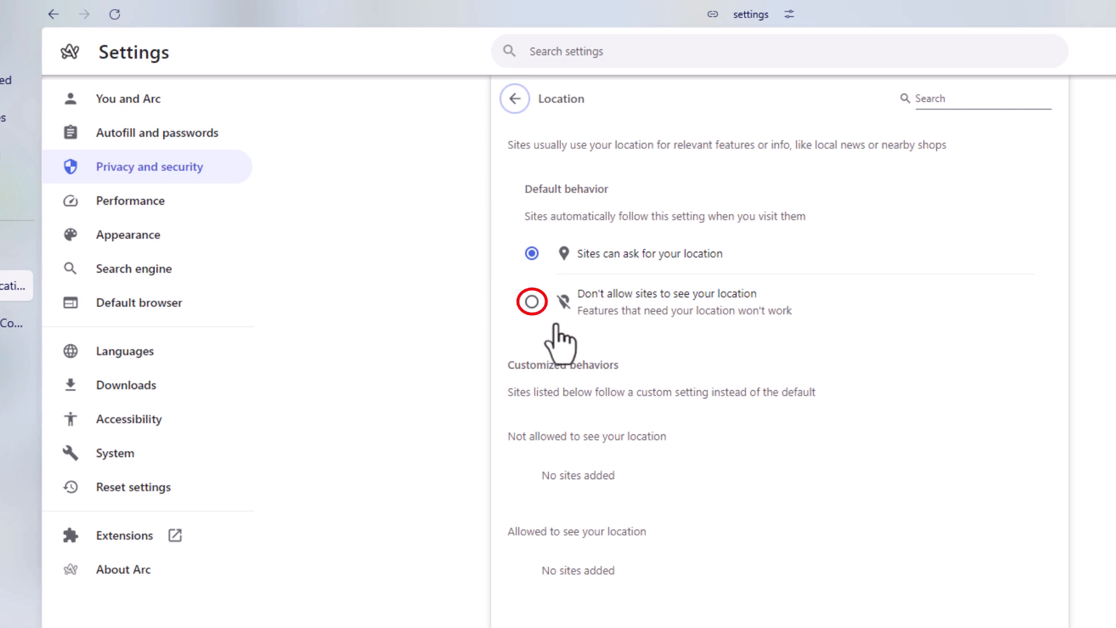
mouse_move(596, 345)
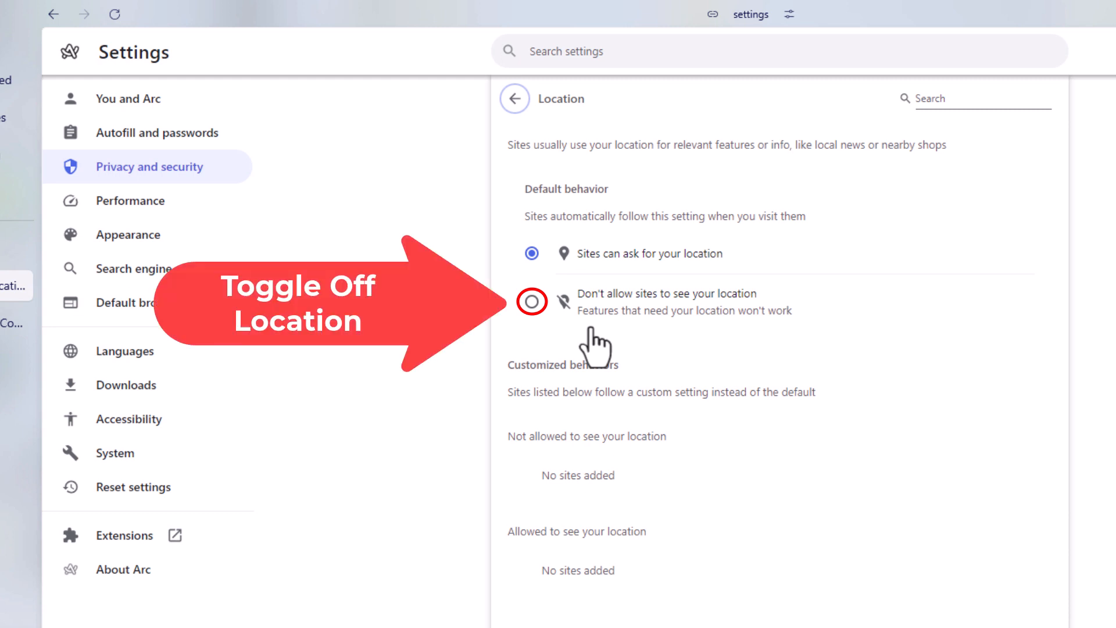
Select 'Don't allow sites to see your location' as the Location default.
click(532, 301)
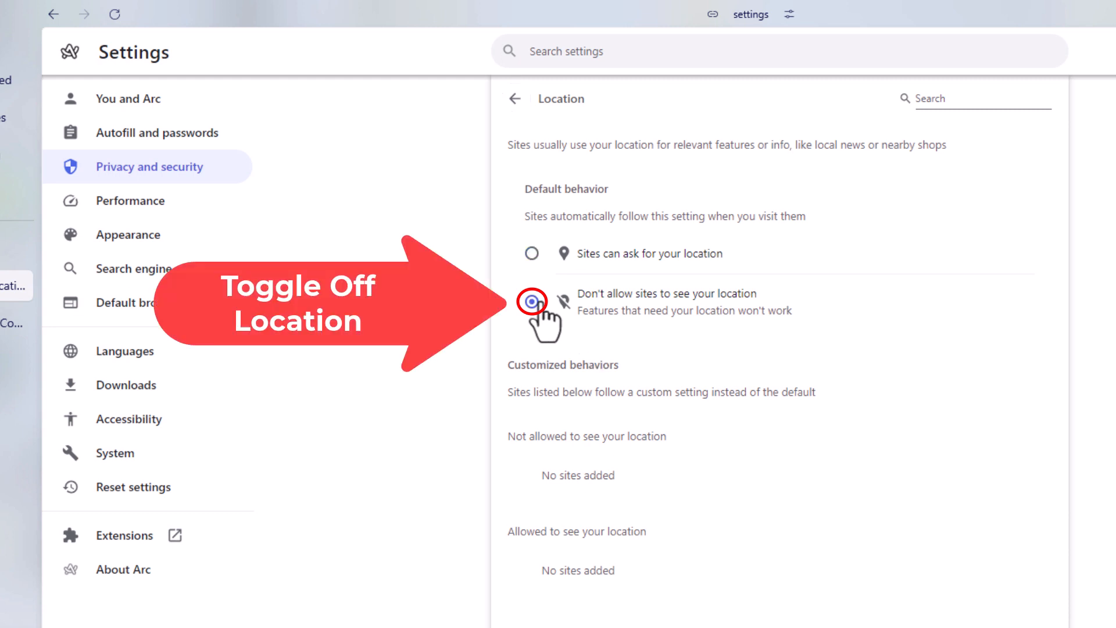
click(532, 302)
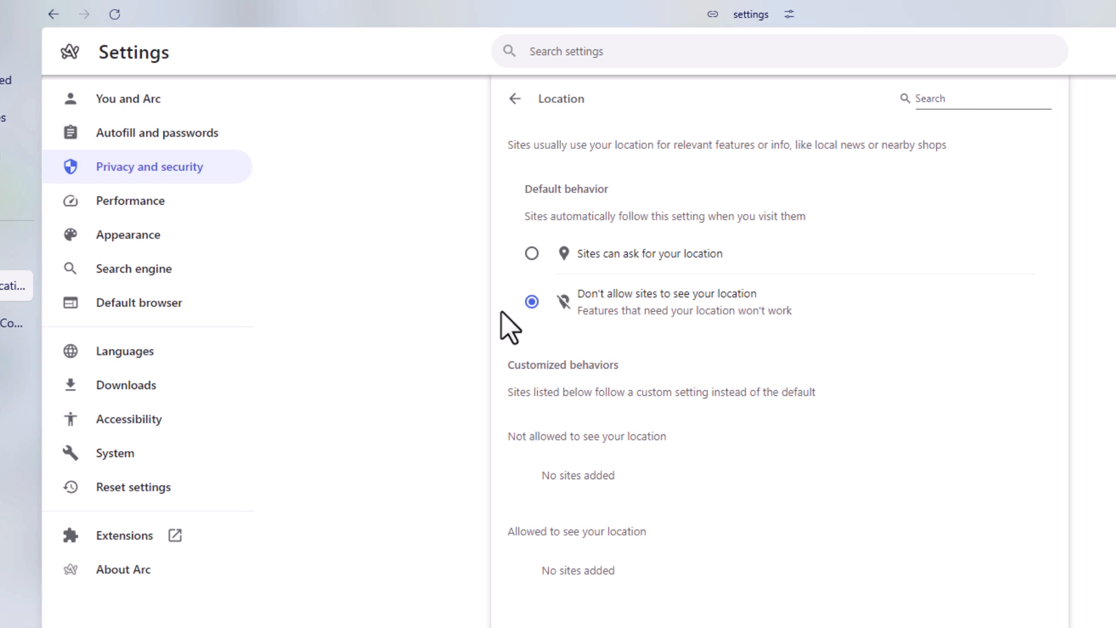